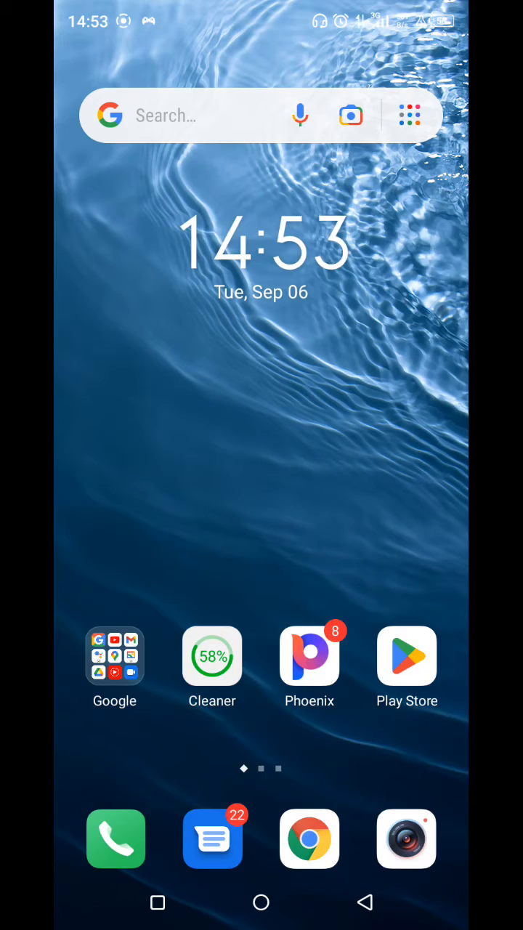
Open the app drawer and scroll to the Settings app
{"action": "scroll", "scroll_direction": "up", "scroll_amount": 3}
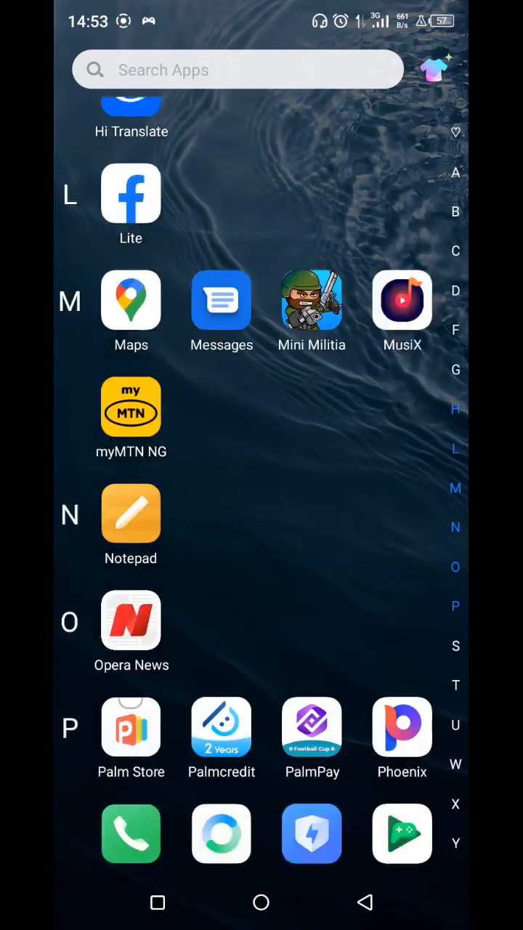
{"action": "scroll", "scroll_direction": "down", "scroll_amount": 3}
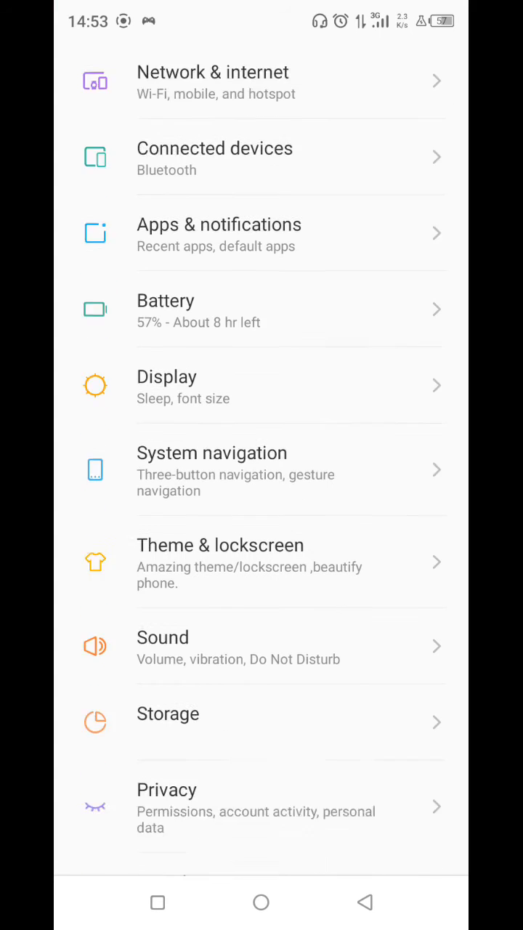
Scroll down Settings and open About phone showing the model and Android version 11
{"action": "scroll", "scroll_direction": "down", "scroll_amount": 3}
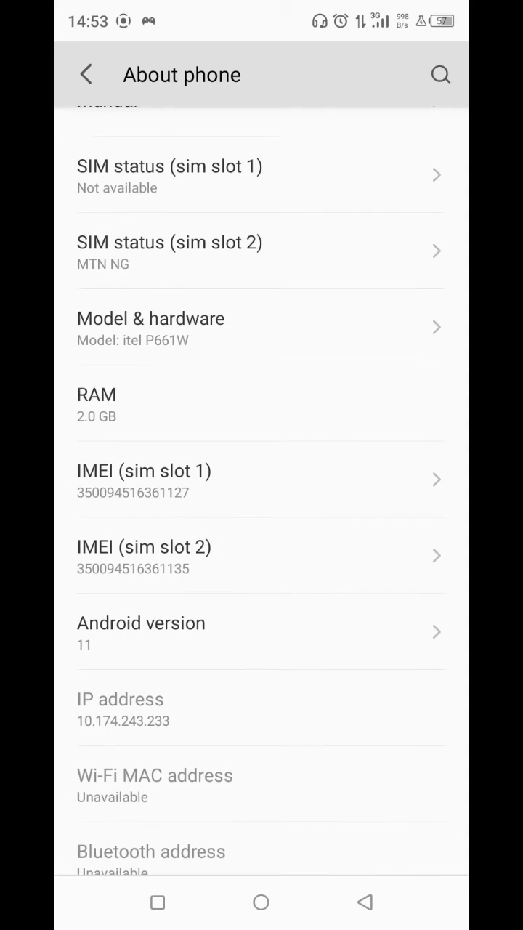
{"action": "left_click", "coordinate": [86, 74]}
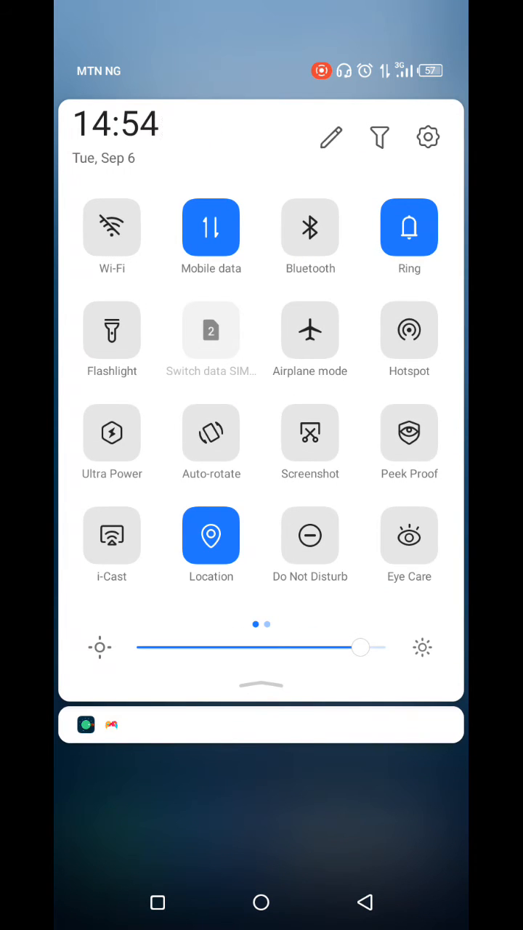
Swipe to the second quick settings page showing the Screen record tile
{"action": "scroll", "scroll_direction": "left", "scroll_amount": 3}
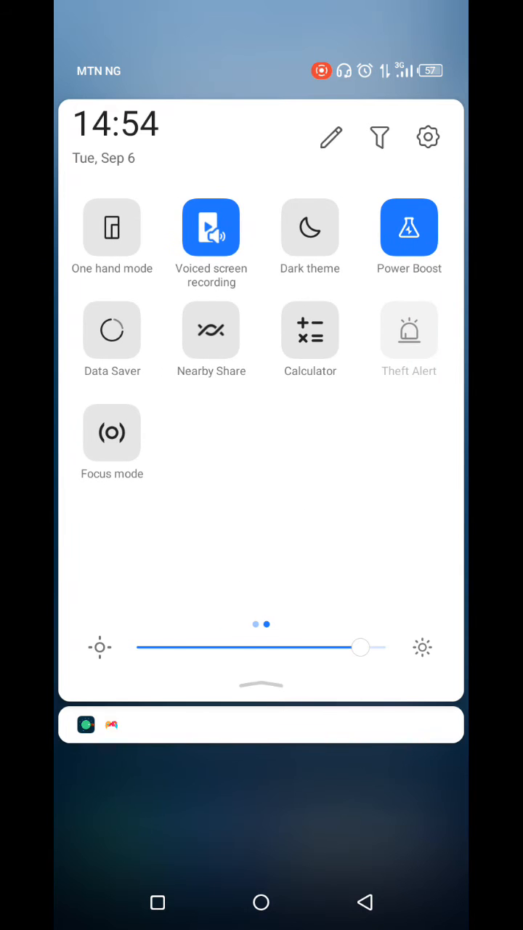
{"action": "left_click", "coordinate": [409, 332]}
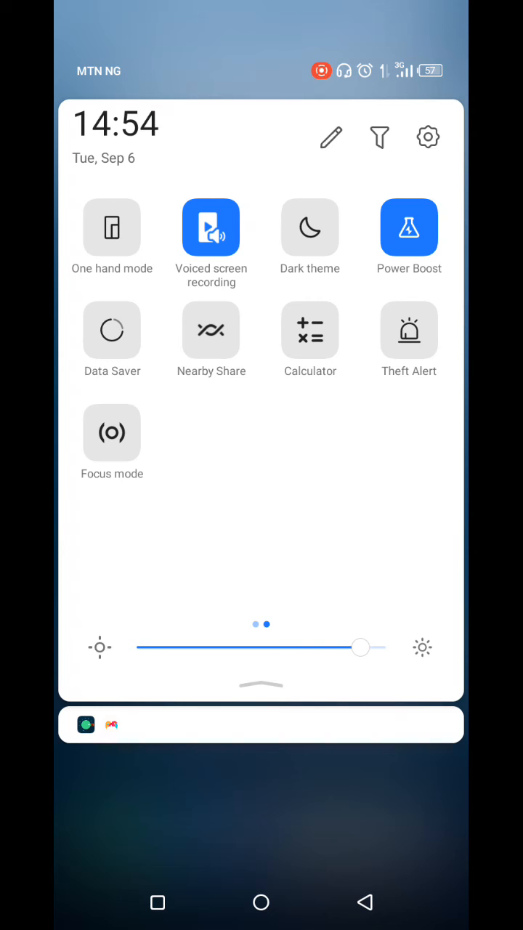
Open the tile editor and scroll to the tiles available to add
{"action": "left_click", "coordinate": [332, 137]}
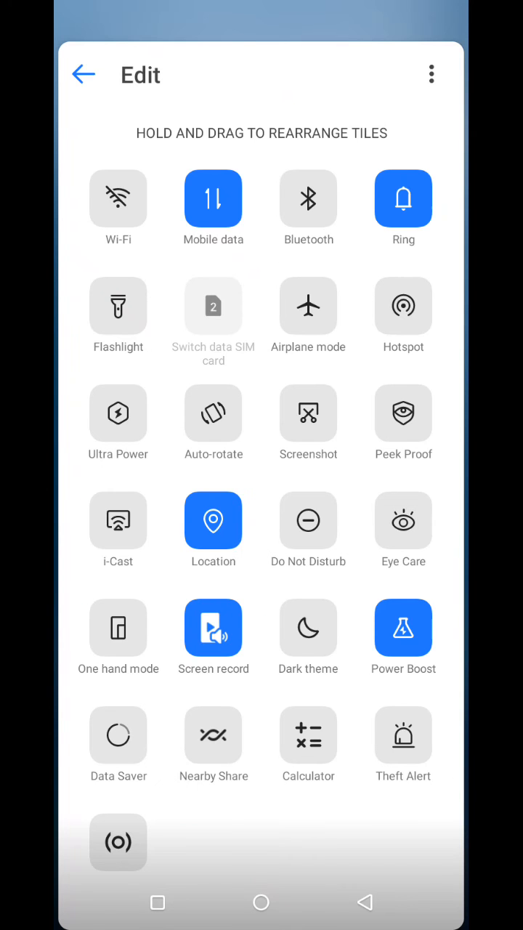
{"action": "scroll", "scroll_direction": "down", "scroll_amount": 3}
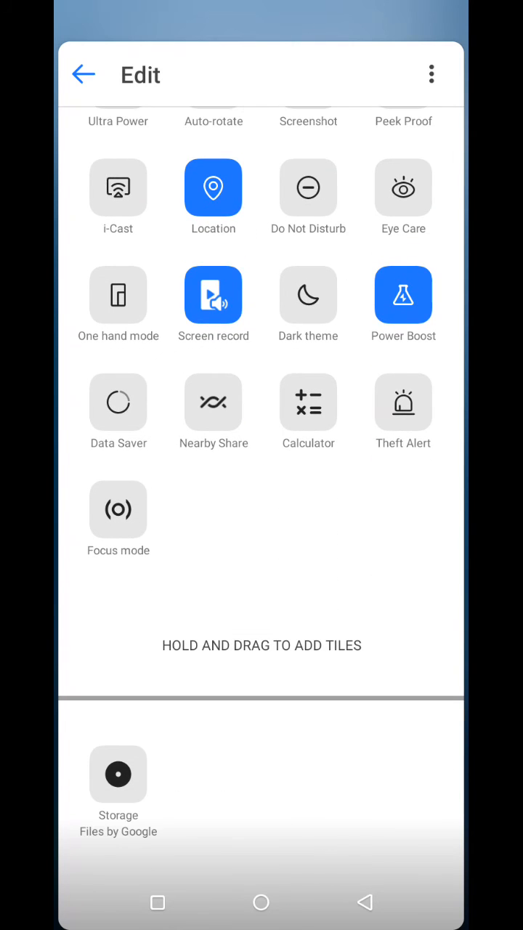